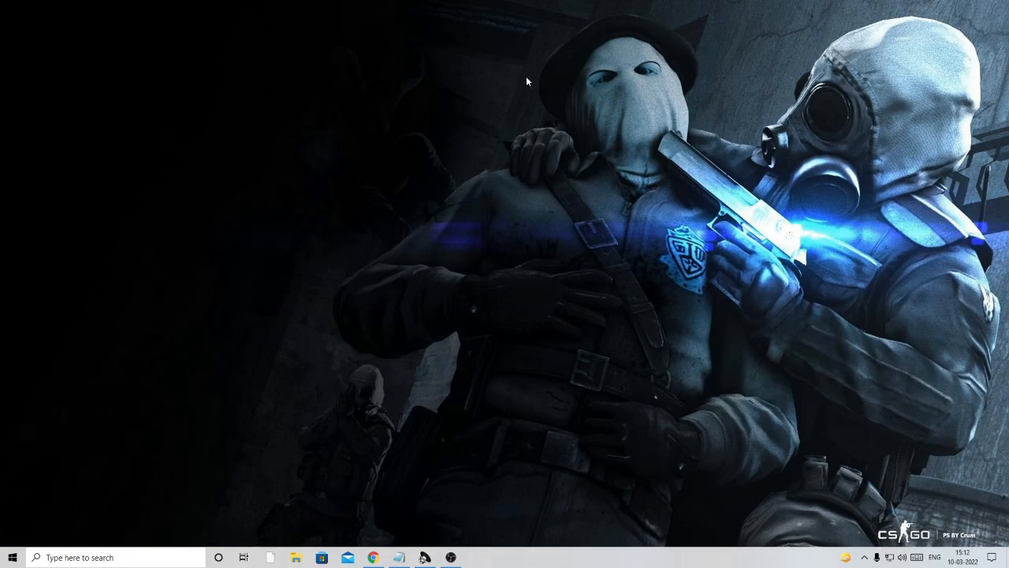
mouse_move(558, 107)
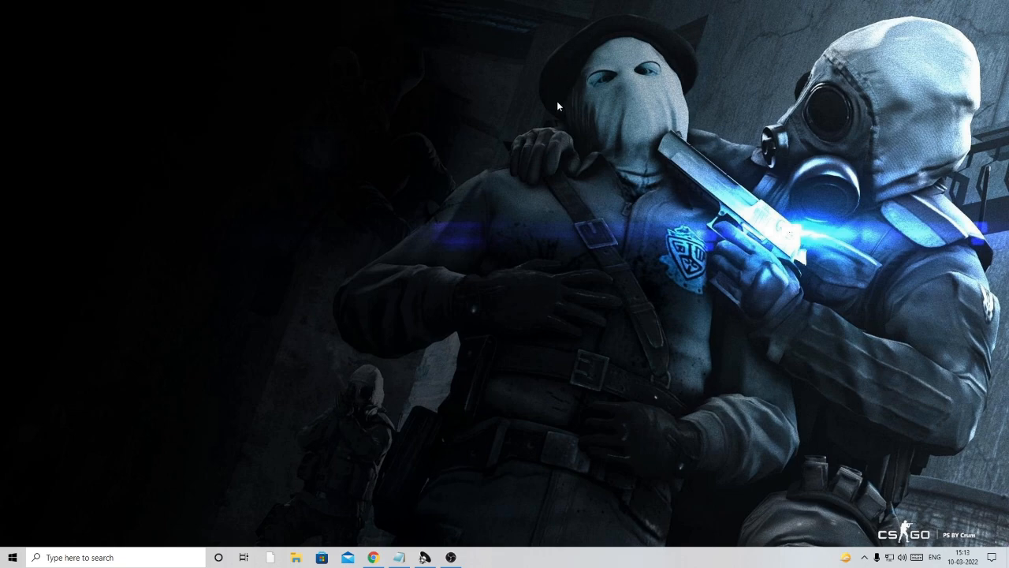
- Navigate C: > Users > ASUS > AppData to reach the Local, LocalLow and Roaming folders
left_click(297, 558)
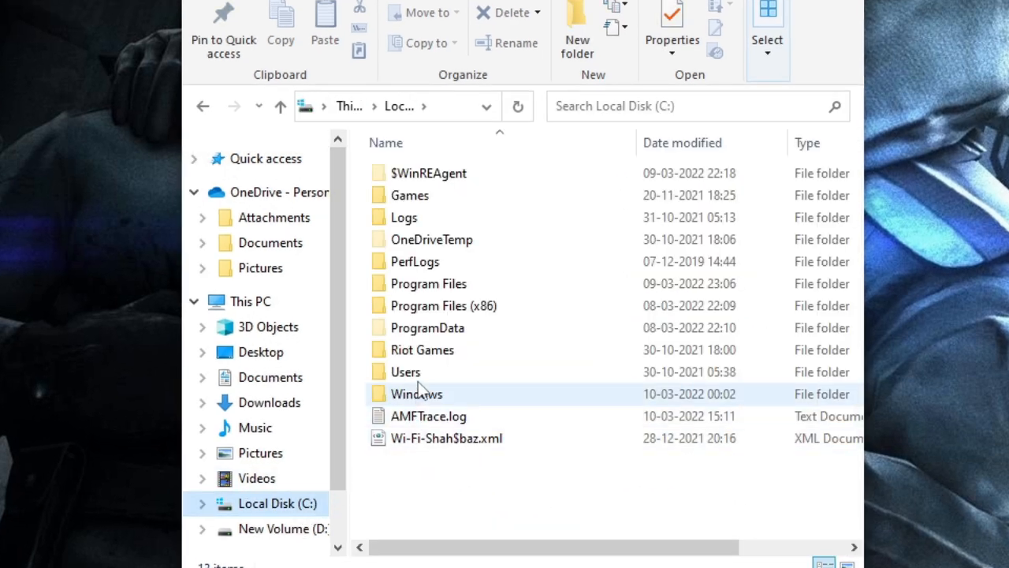
left_click(405, 372)
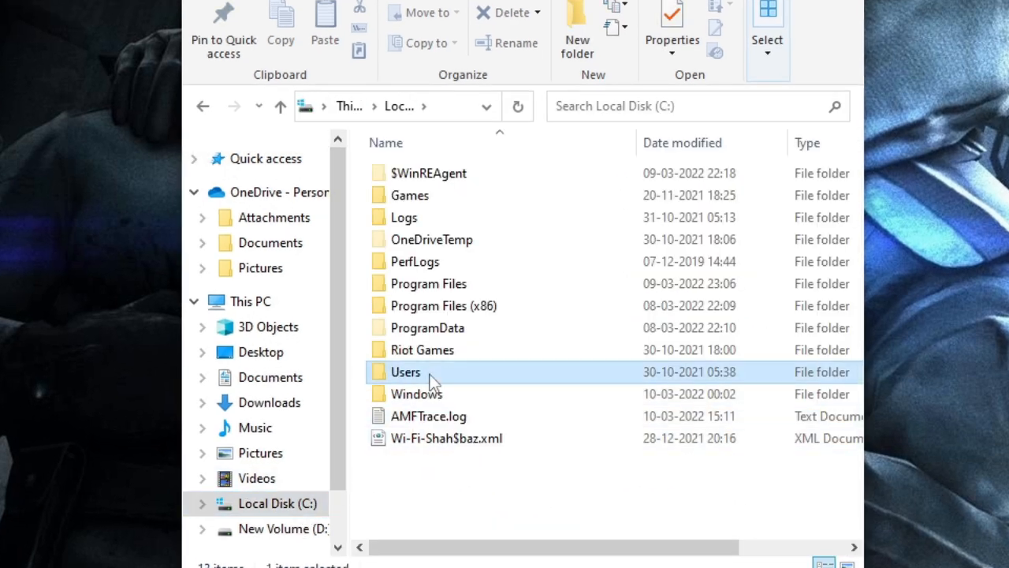
double_click(406, 372)
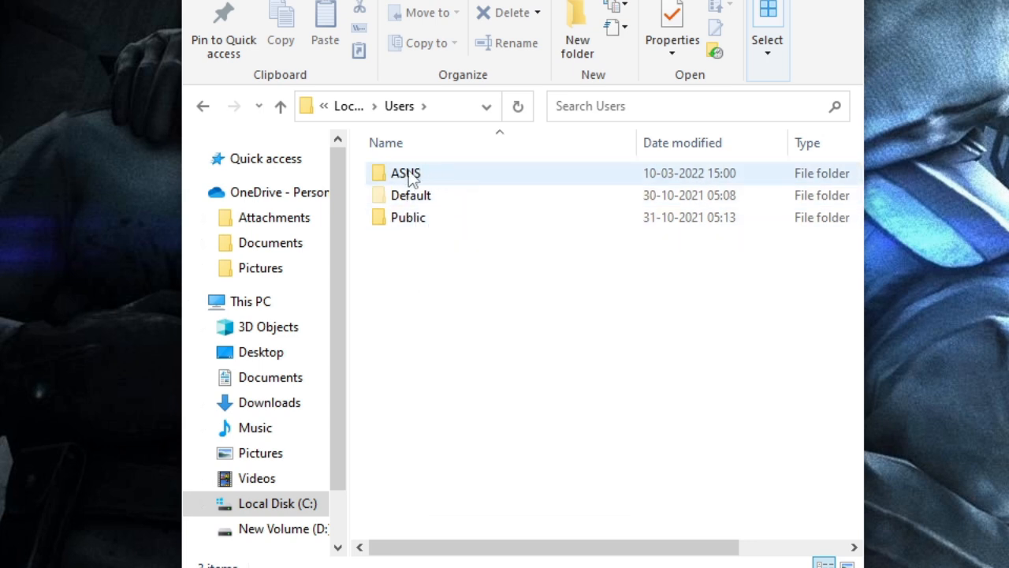
mouse_move(426, 175)
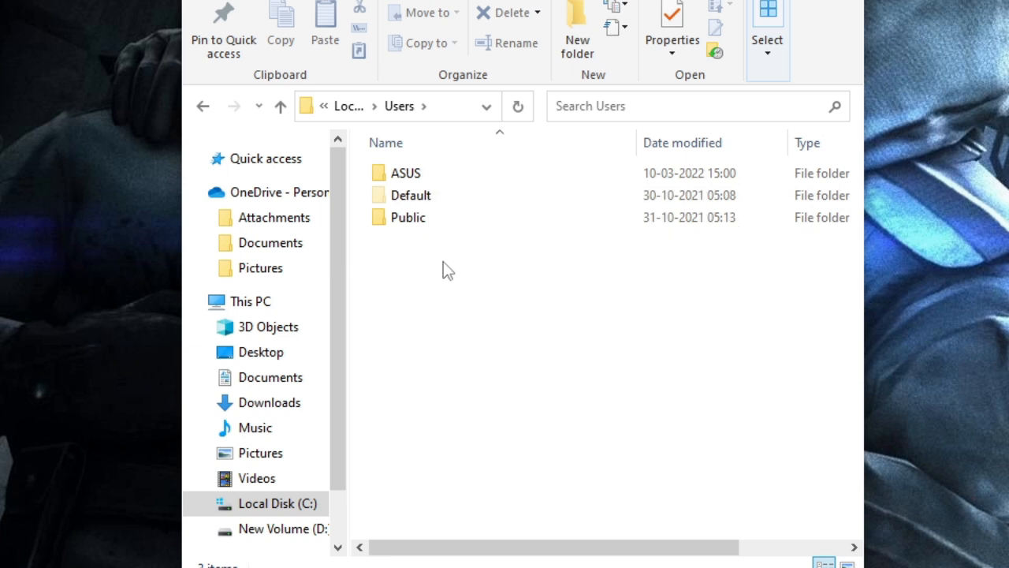
double_click(406, 172)
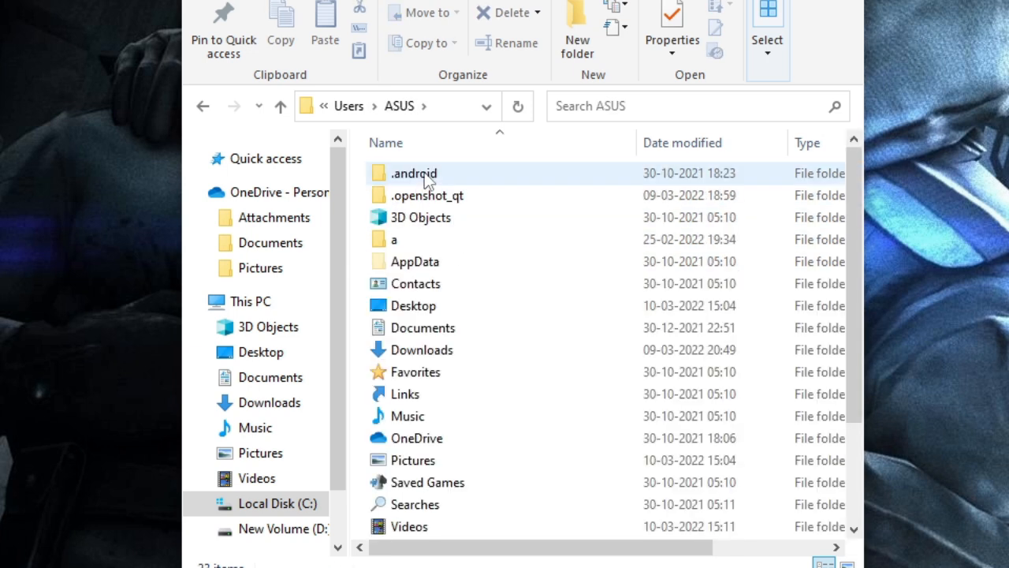
mouse_move(449, 262)
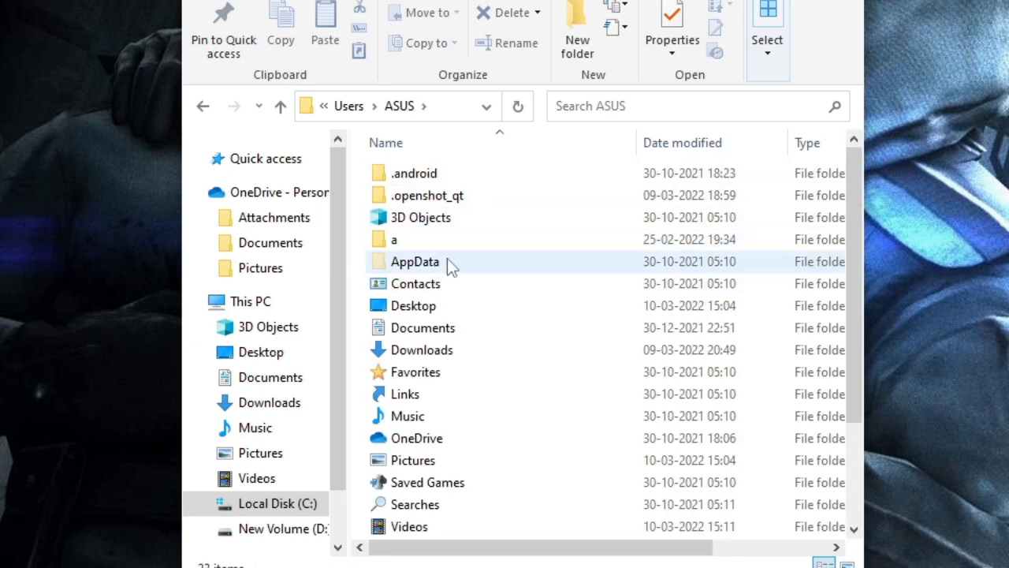
left_click(415, 262)
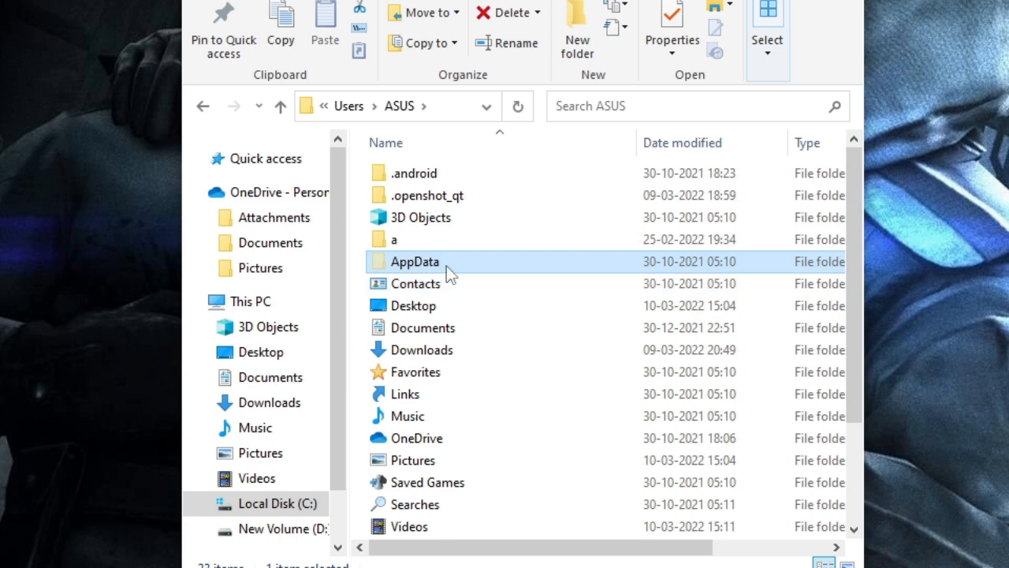
double_click(413, 262)
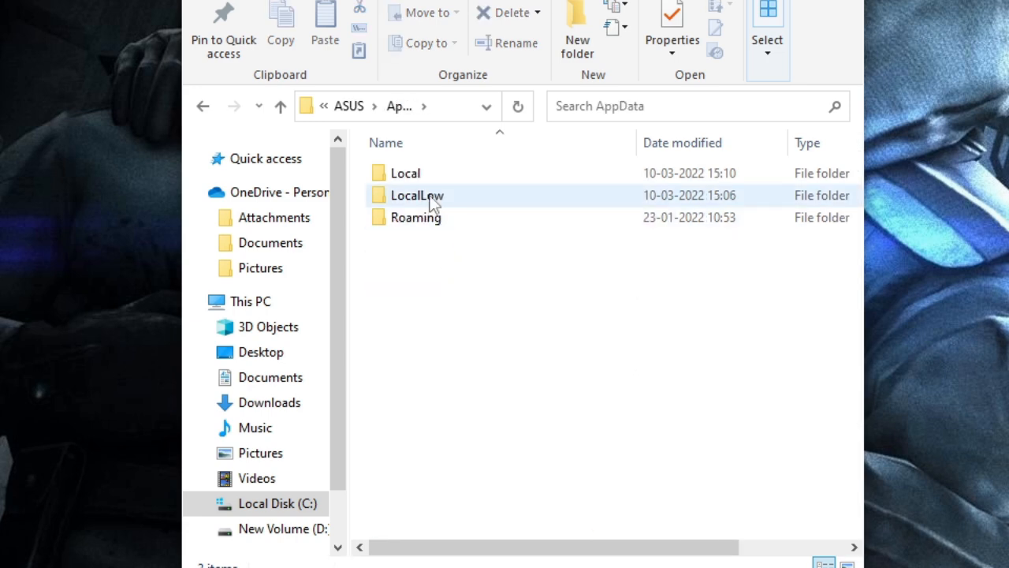
- Go into Local > Temp and bring up the context menu on the VRChat folder
double_click(405, 172)
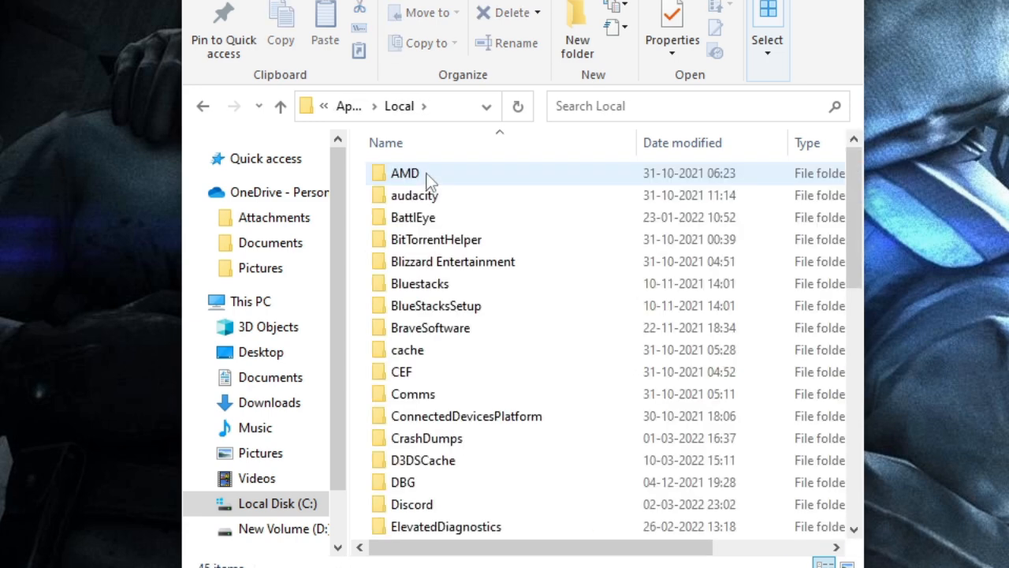
left_click(413, 217)
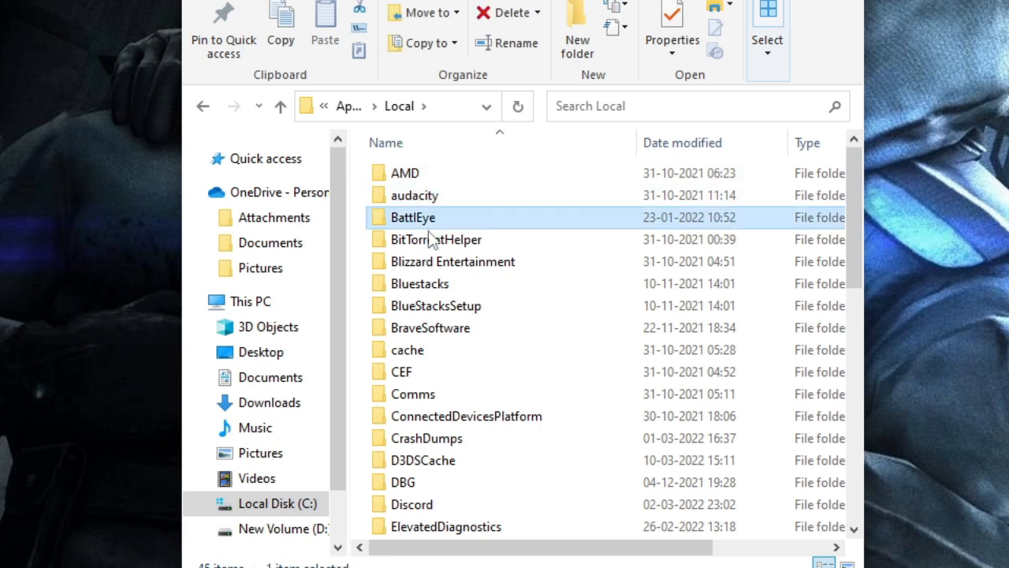
mouse_move(433, 284)
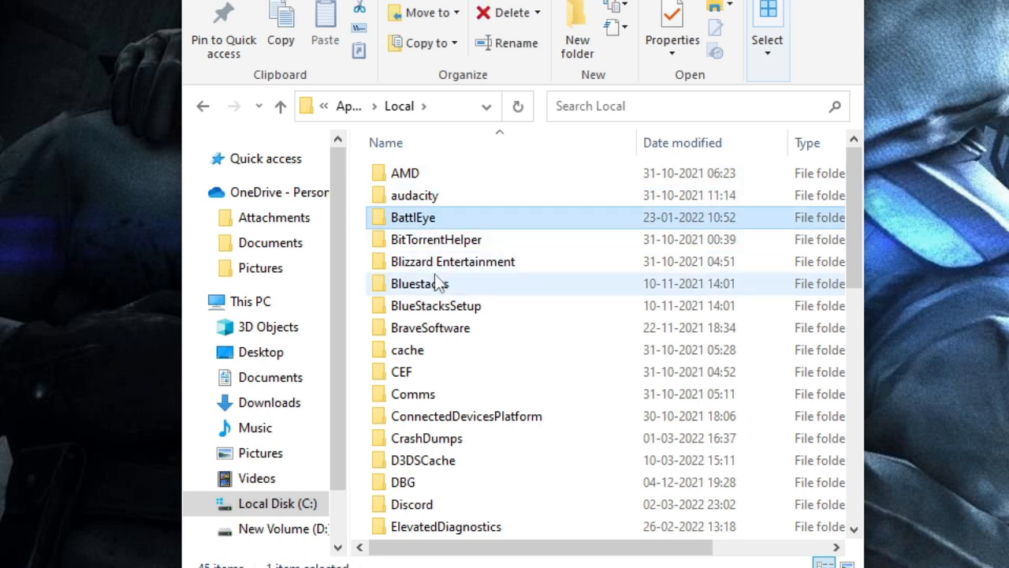
scroll("down", 3)
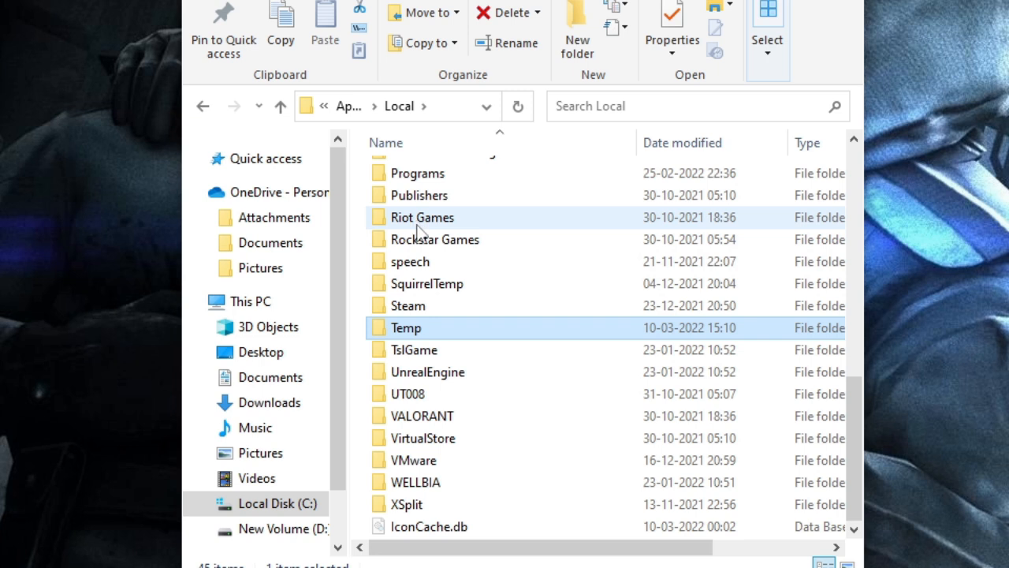
mouse_move(423, 230)
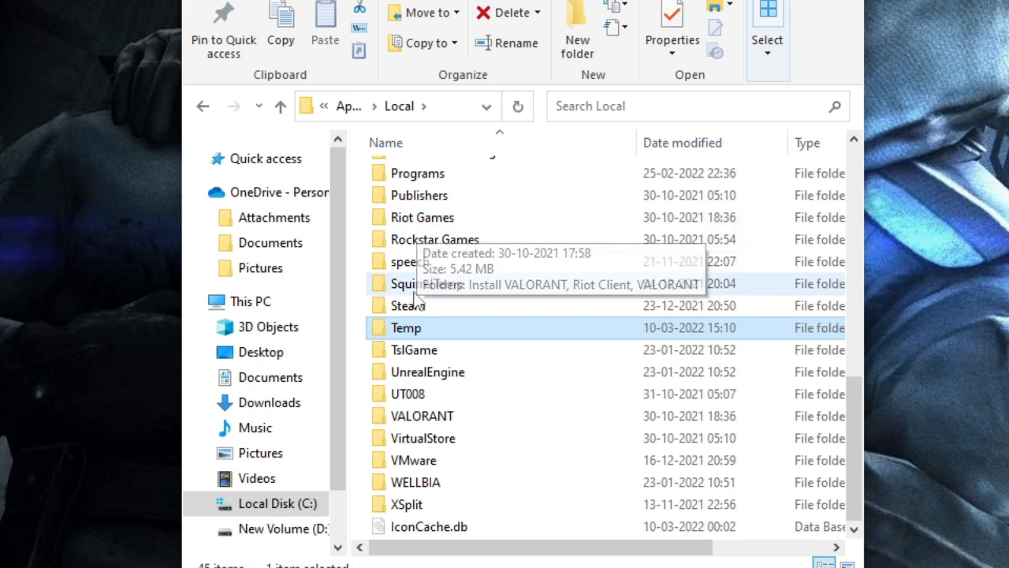
mouse_move(418, 334)
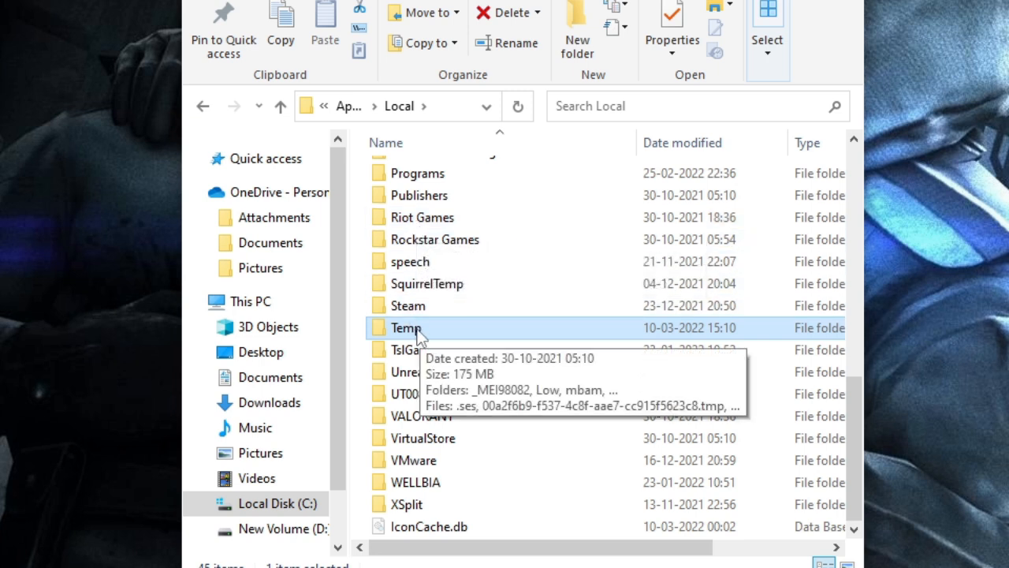
double_click(407, 327)
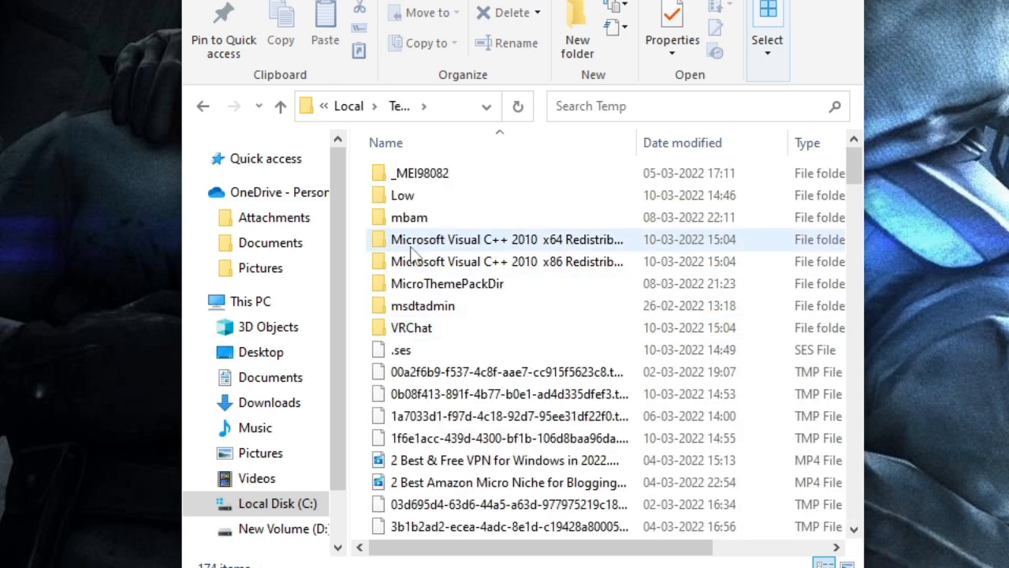
left_click(410, 326)
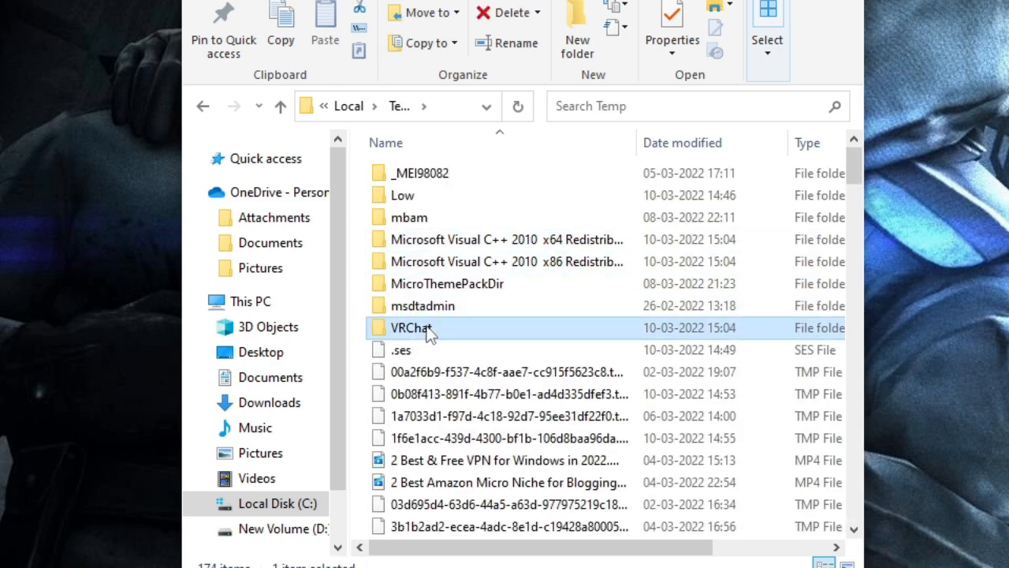
right_click(410, 326)
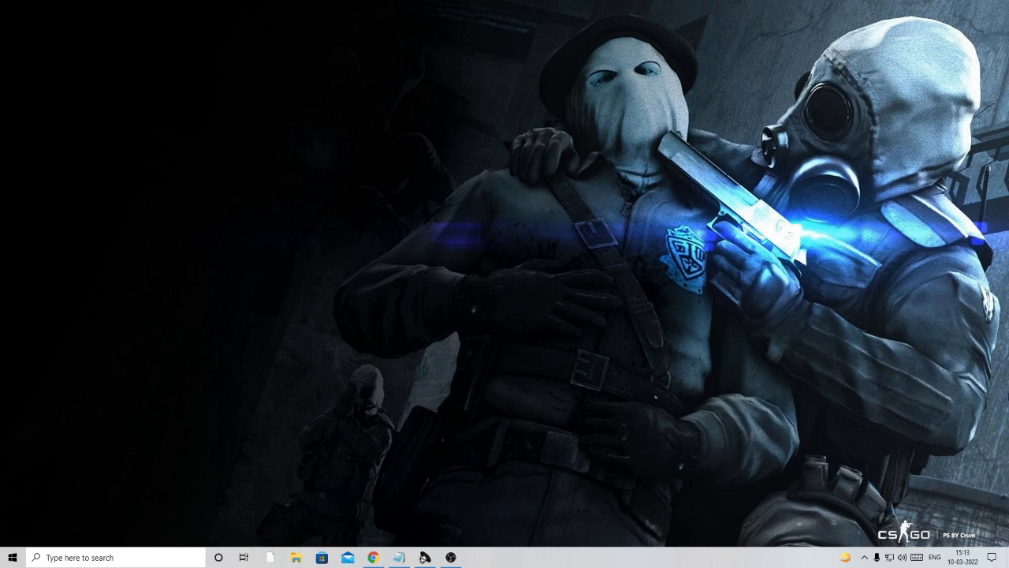
left_click(853, 547)
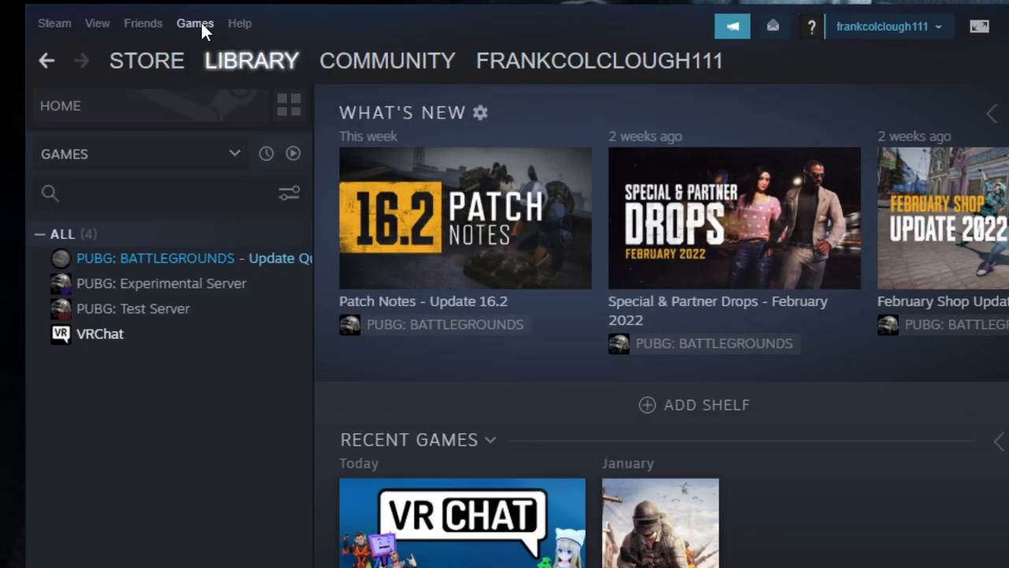
- From the Steam library, bring up VRChat's Properties window
left_click(195, 23)
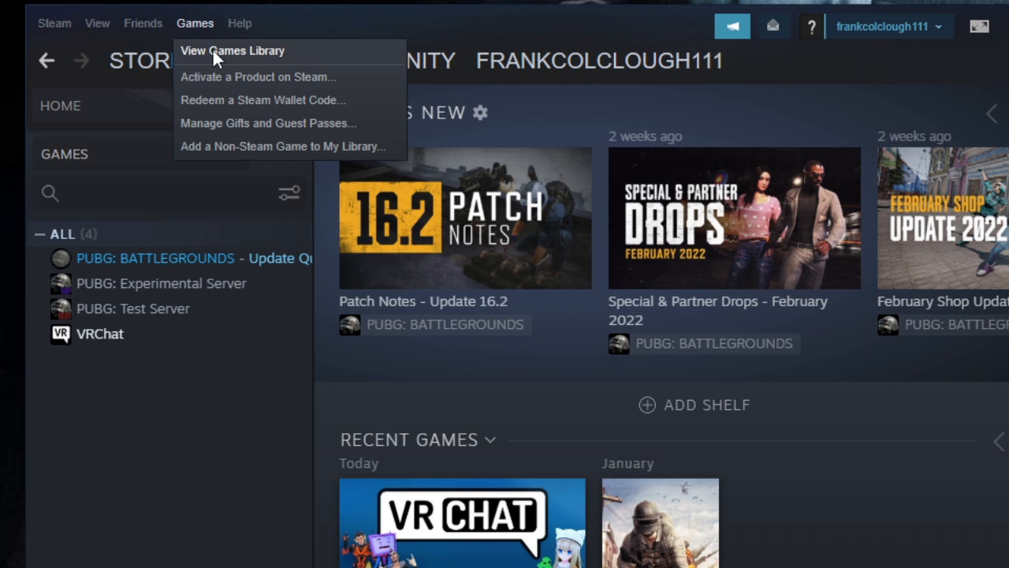
left_click(250, 60)
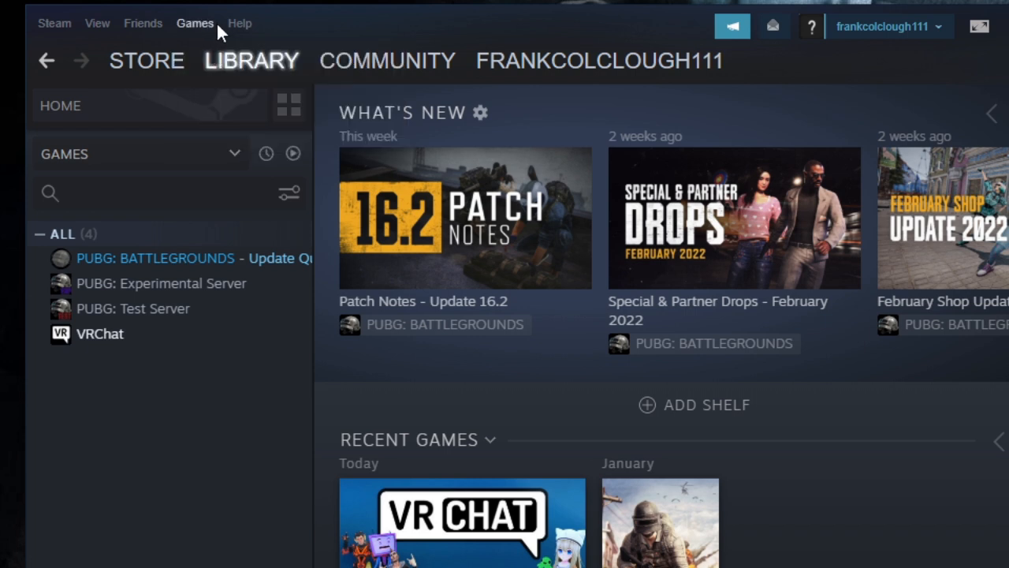
mouse_move(149, 307)
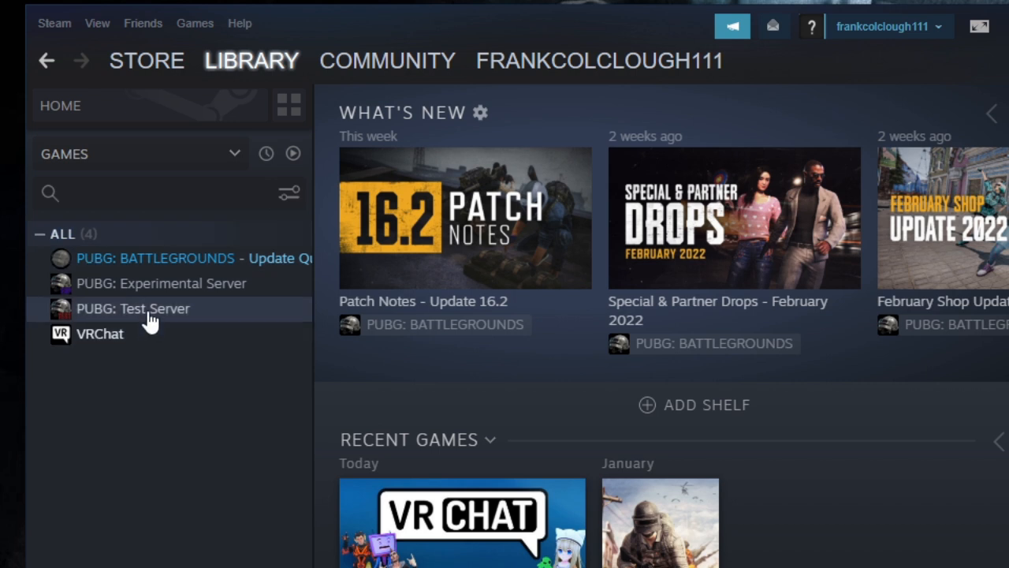
mouse_move(100, 334)
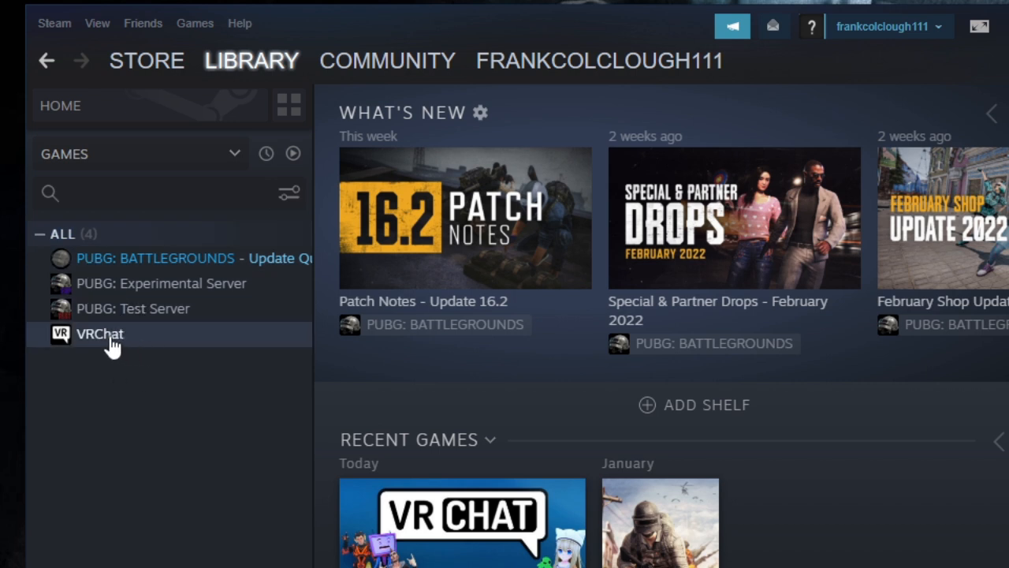
right_click(99, 333)
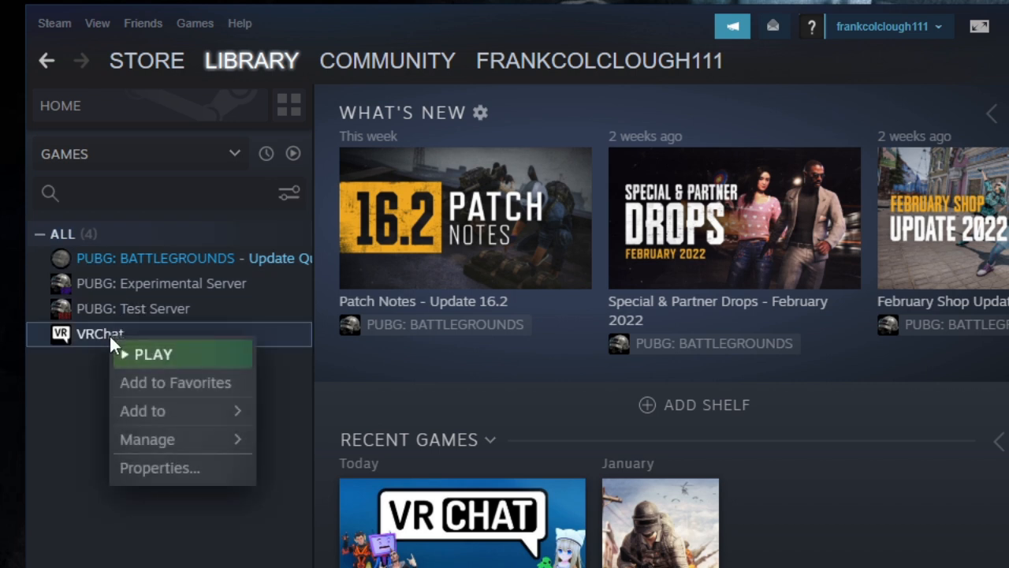
mouse_move(159, 467)
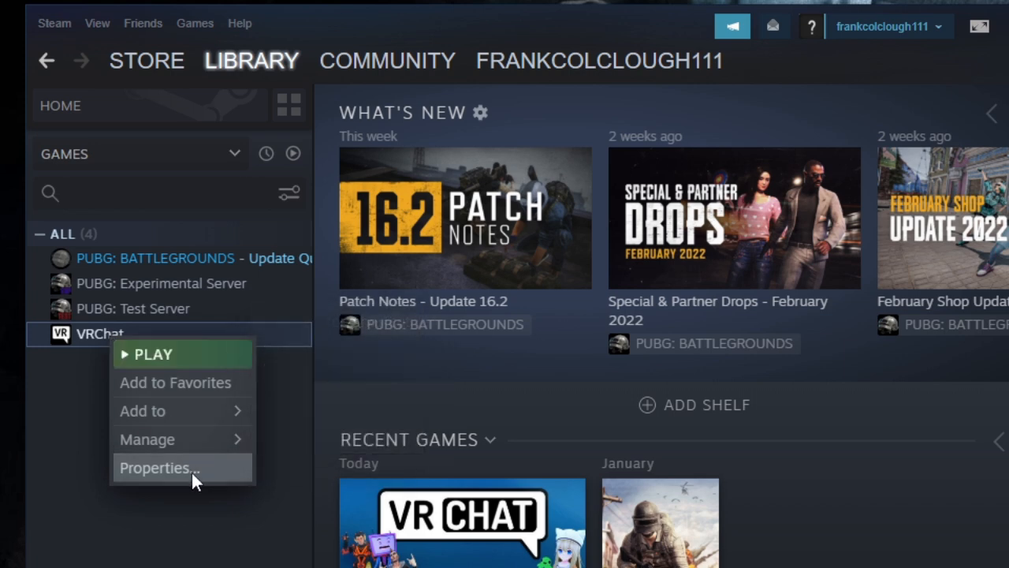
left_click(159, 467)
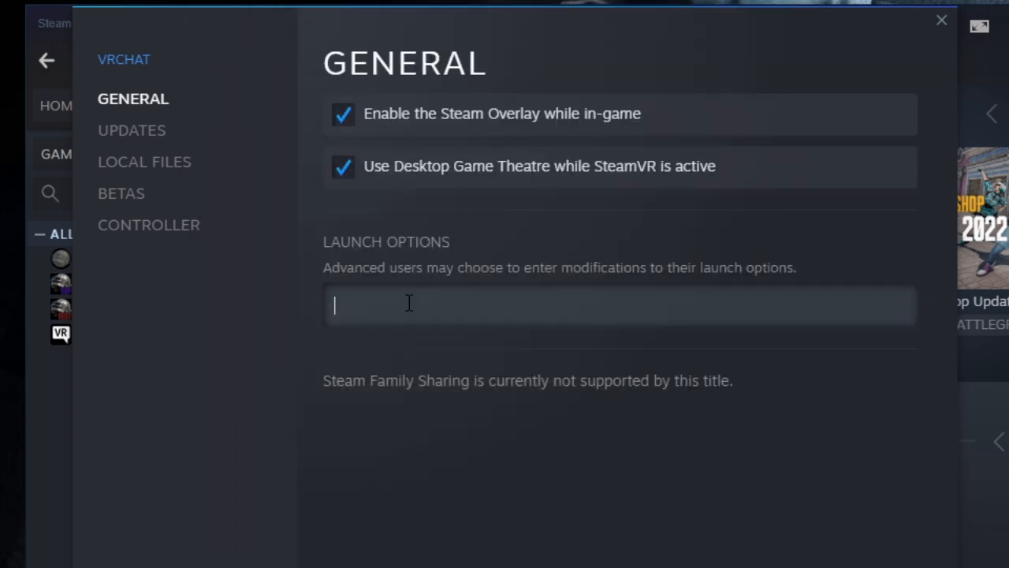
- Enter vrchat://launch?id=wrld_d0b62423-fd59-48f7-9e4b-e6fece81b7ed as the launch option and close Properties
type("vrchat://launch?id=wrld_d0b62423-fd59-48f7-9e4b-e6fece81b7ed")
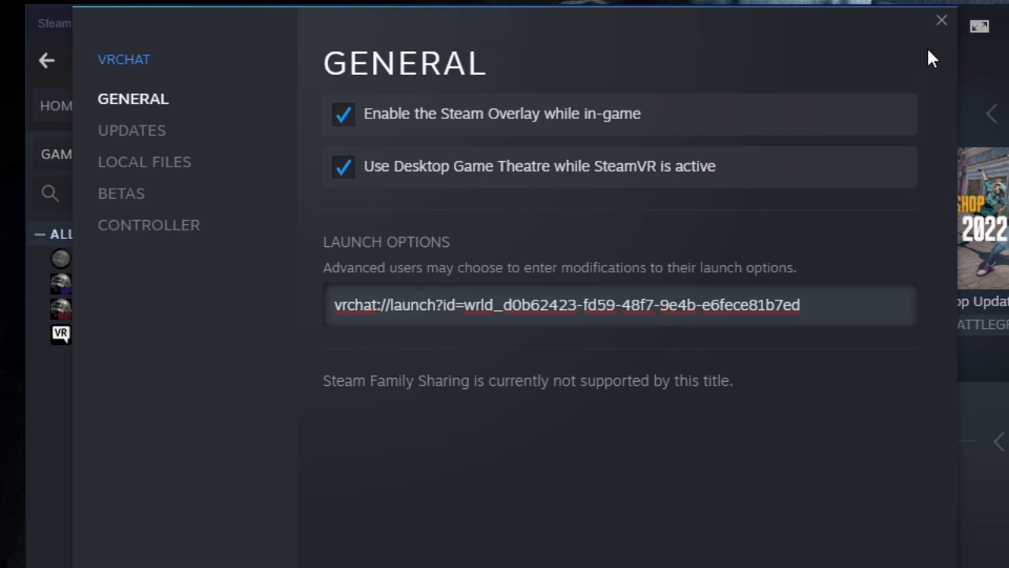
left_click(940, 19)
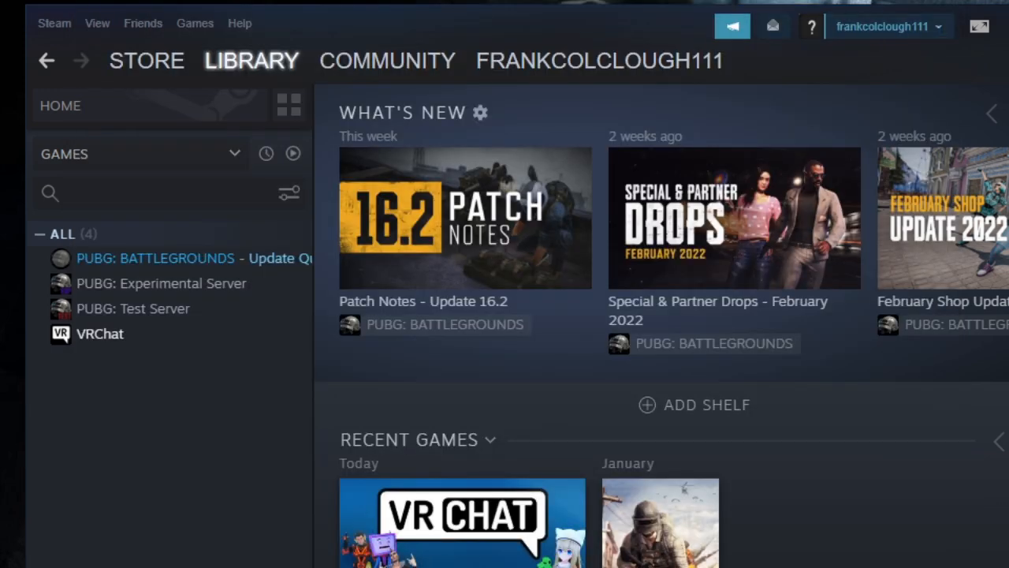
left_click(979, 25)
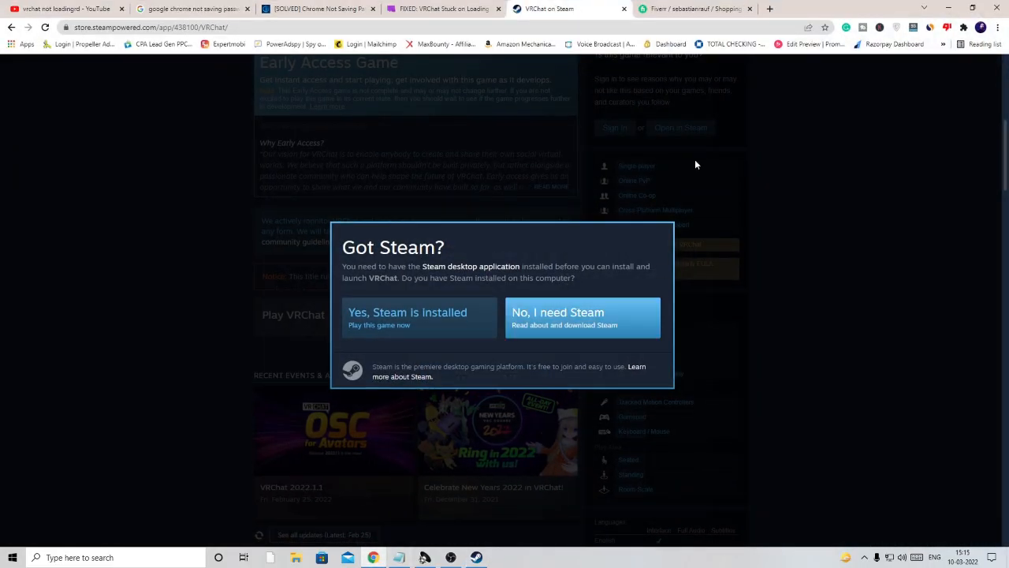
- View the ProtonVPN homepage in Chrome, then close the browser
left_click(879, 9)
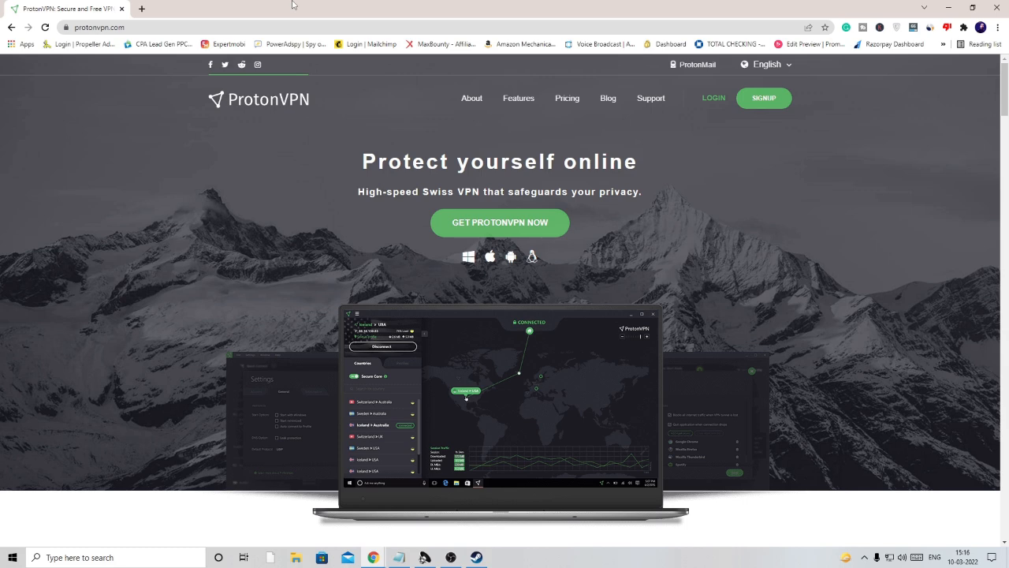
mouse_move(334, 5)
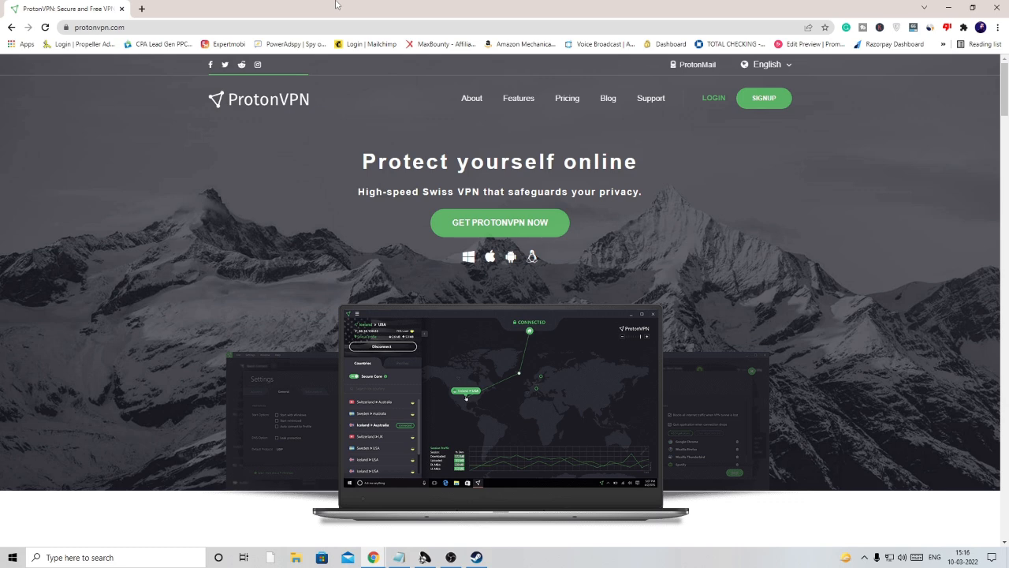
mouse_move(565, 5)
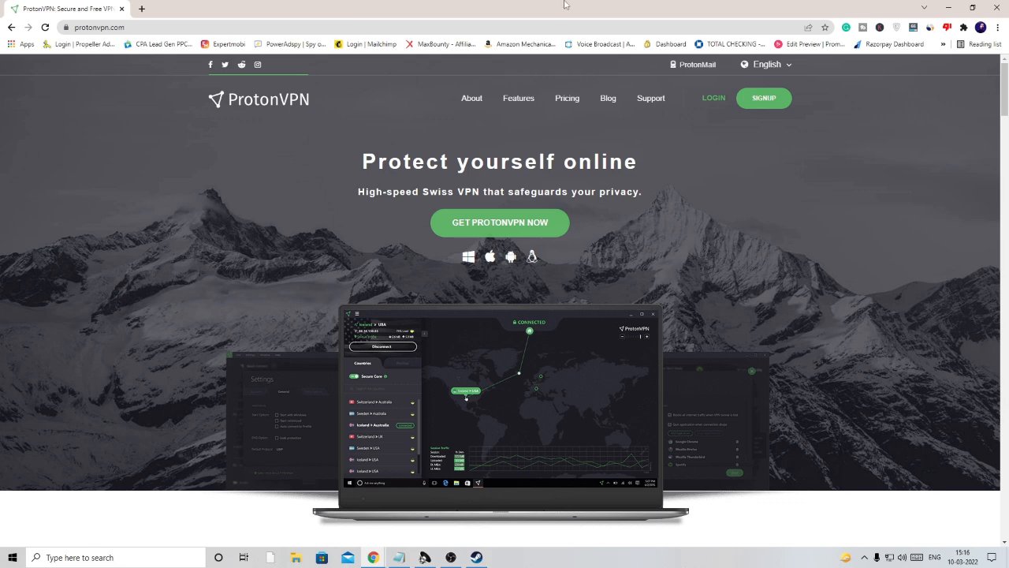
left_click(569, 10)
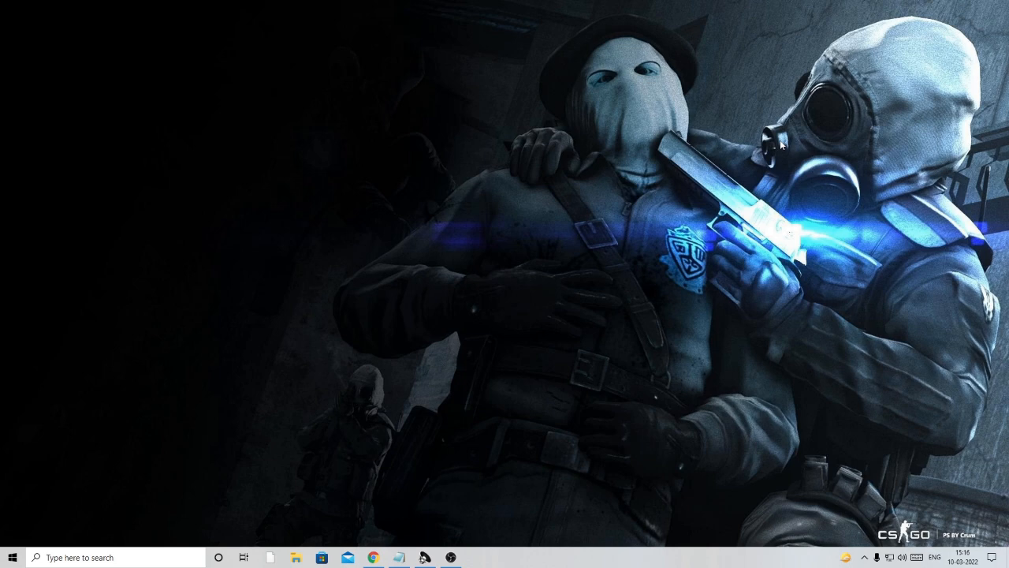
mouse_move(749, 181)
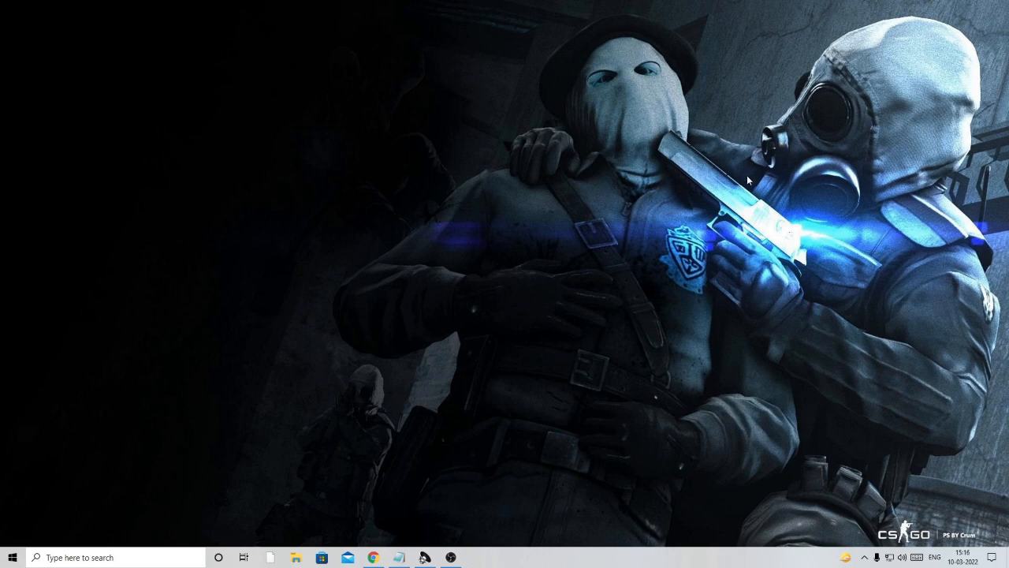
- Reopen Steam from the taskbar's hidden tray icons
left_click(849, 557)
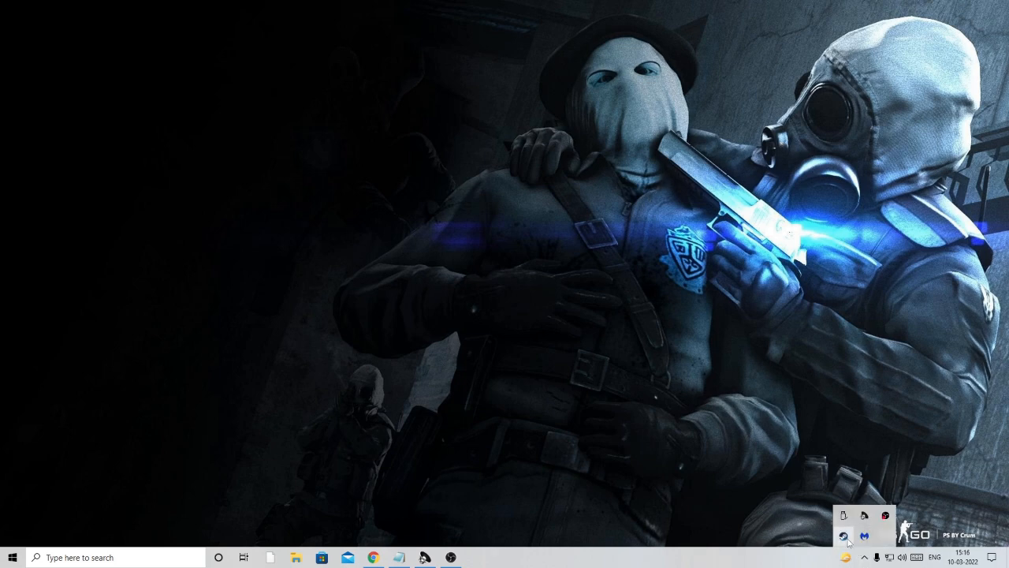
left_click(843, 536)
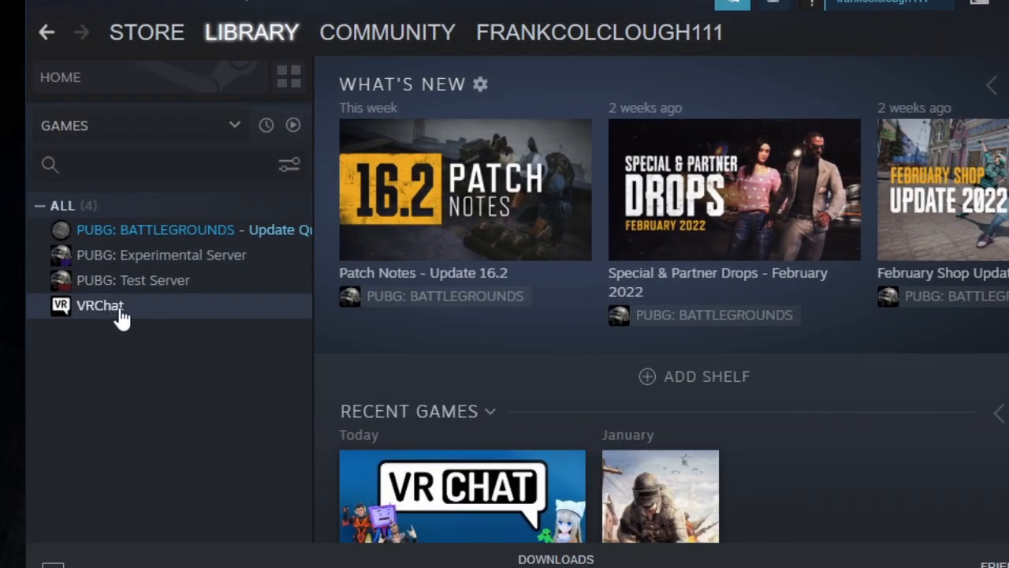
- Browse VRChat's local files via Manage and select all eight items in its folder
right_click(99, 306)
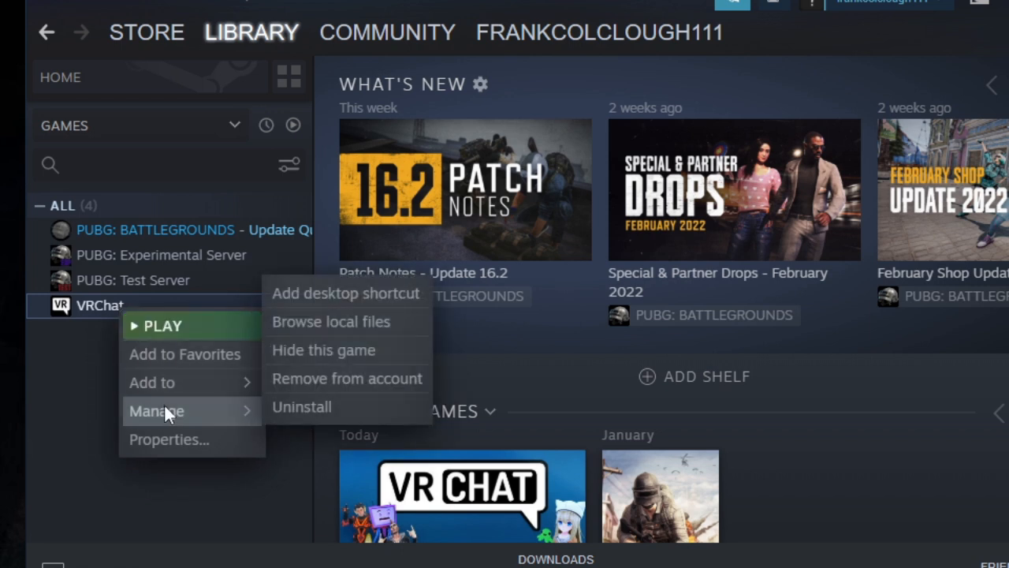
mouse_move(228, 420)
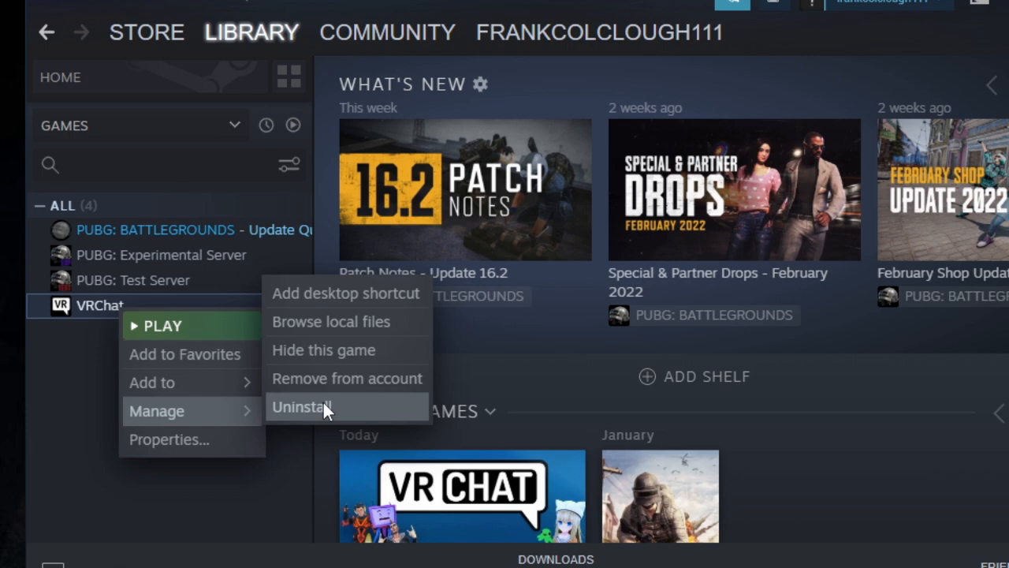
mouse_move(382, 338)
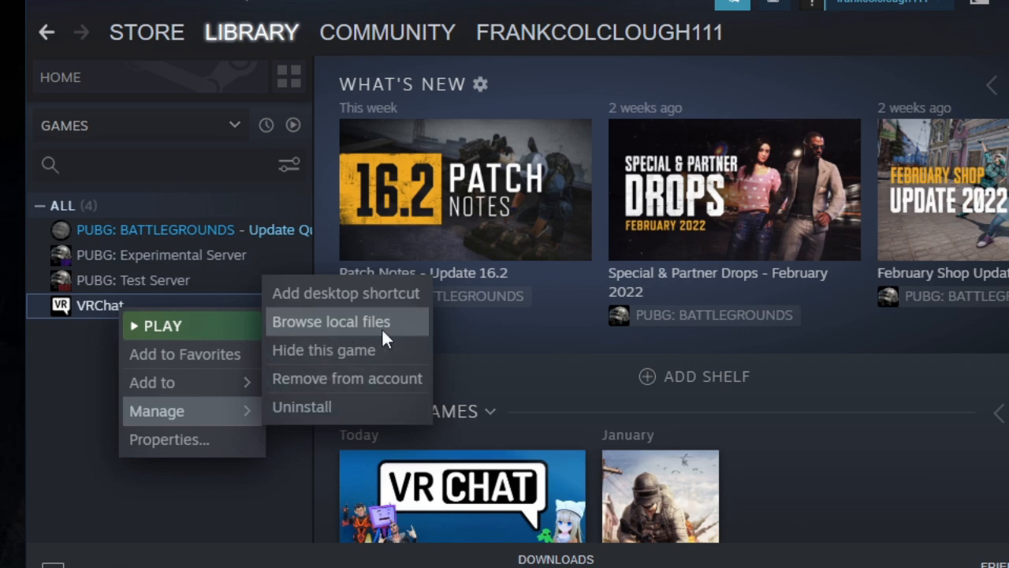
left_click(331, 321)
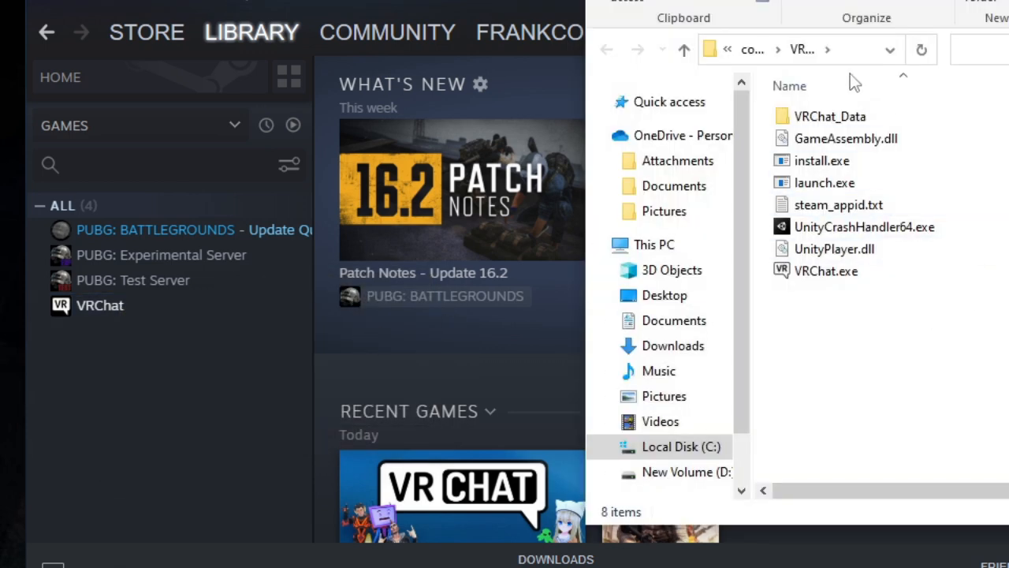
key("ctrl+a")
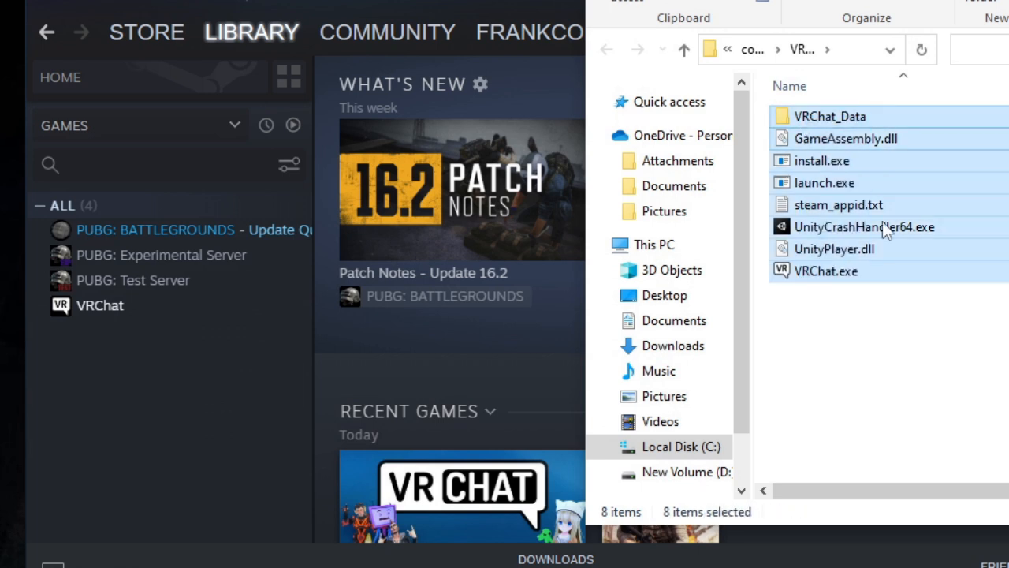
mouse_move(845, 139)
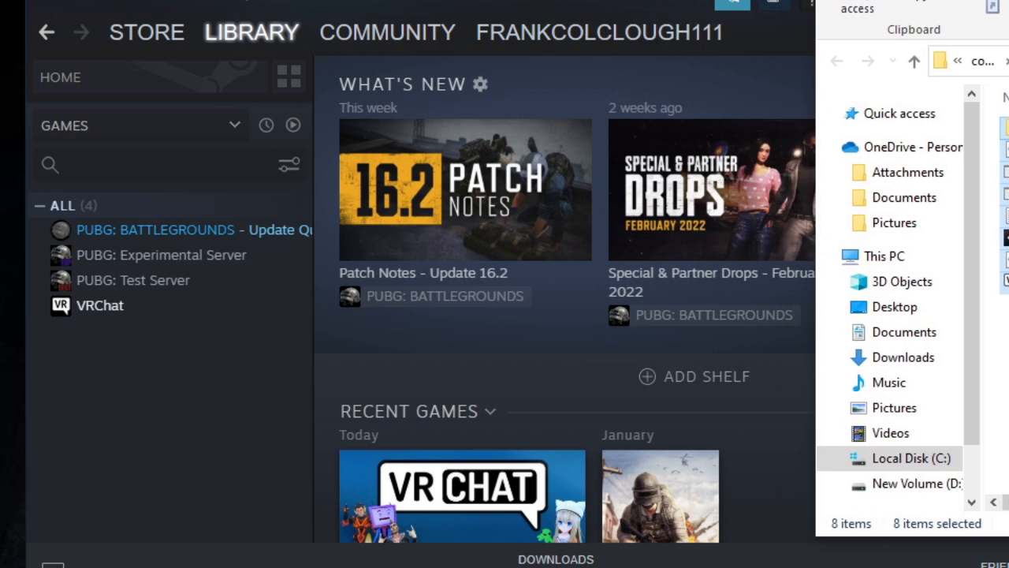
right_click(99, 306)
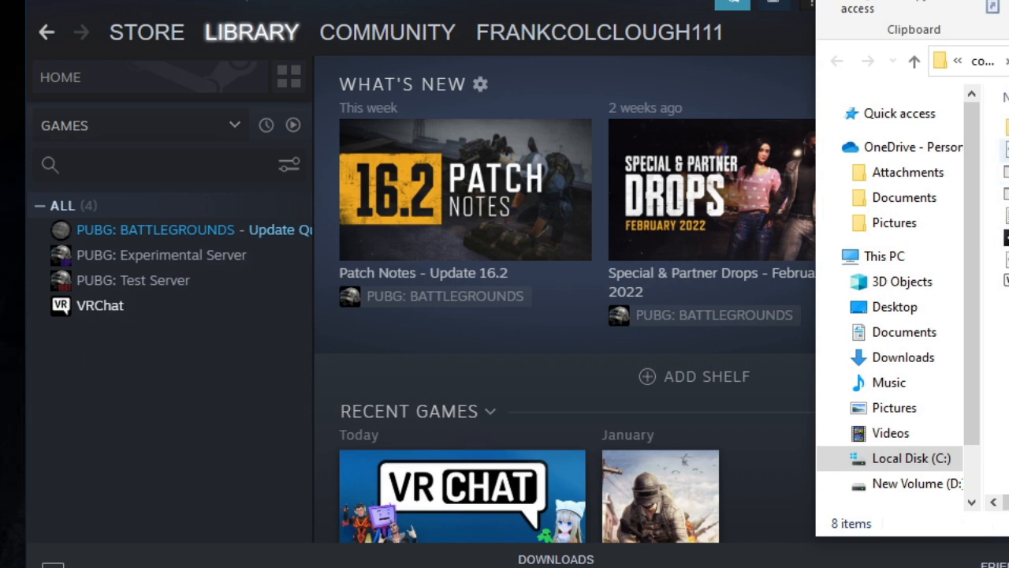
- Uninstall VRChat via Manage > Uninstall and confirm the prompt
right_click(101, 306)
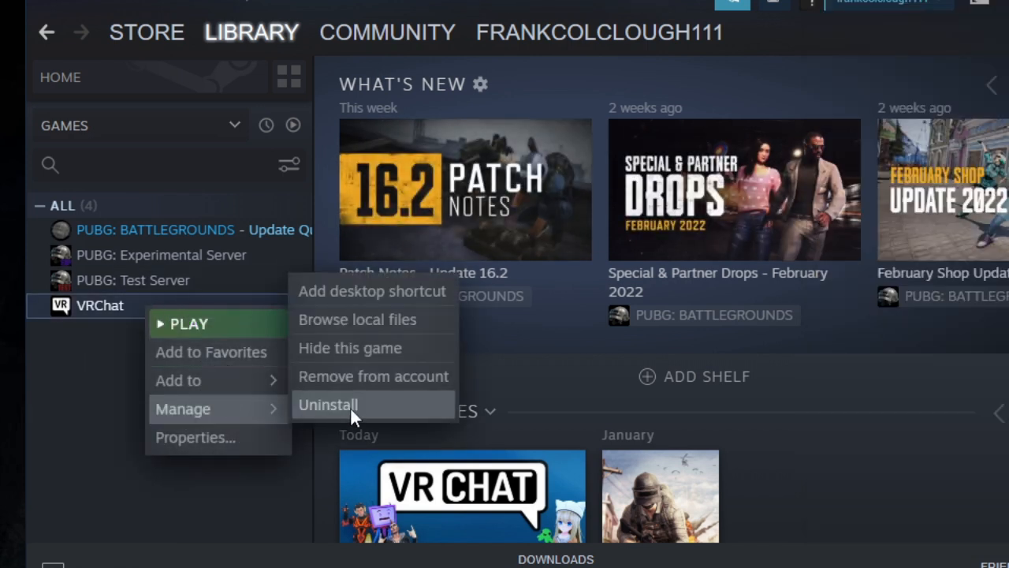
left_click(328, 403)
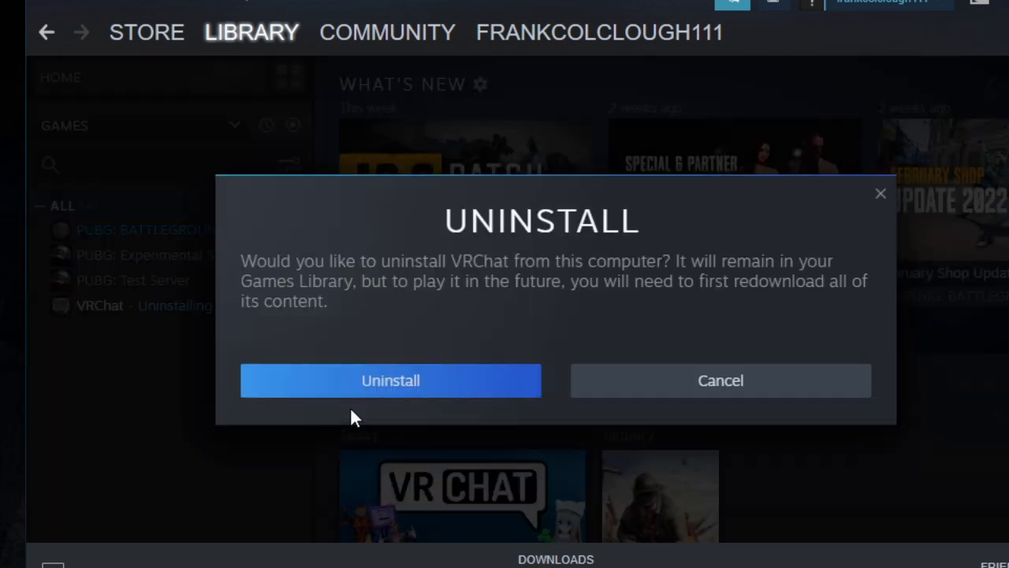
mouse_move(465, 387)
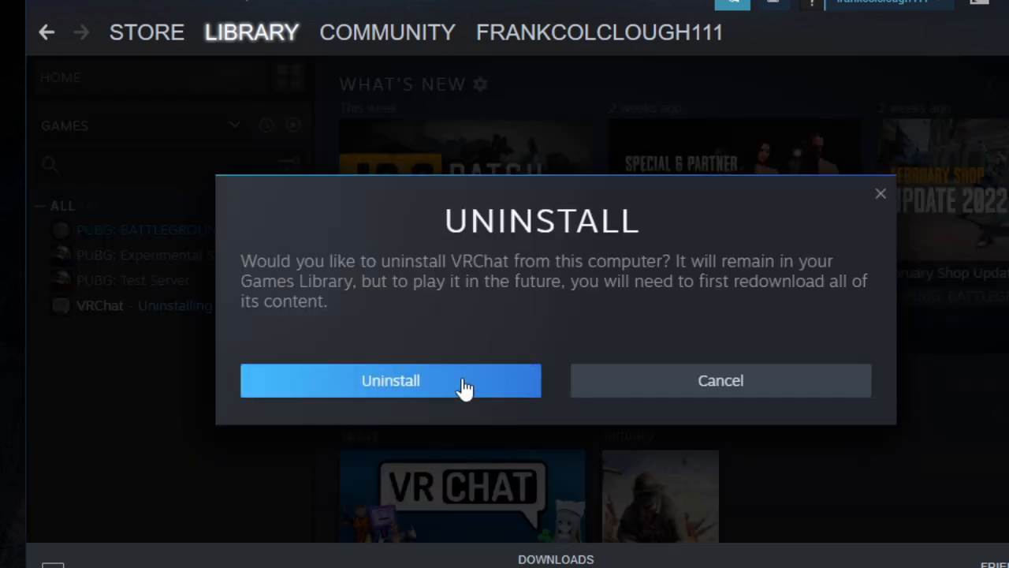
left_click(389, 380)
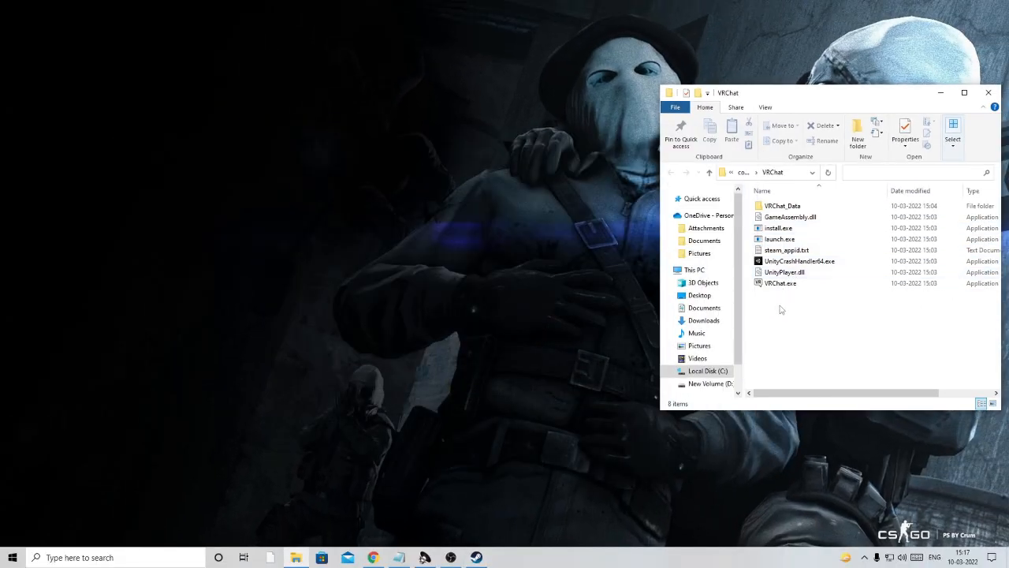
- Select all eight items left in the VRChat folder with Ctrl+A
key("ctrl+a")
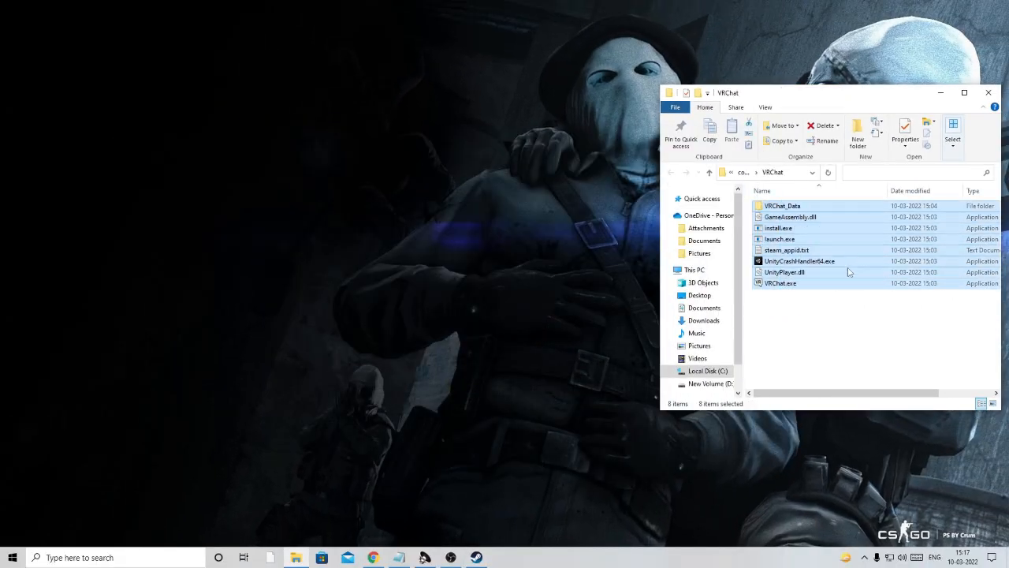
mouse_move(835, 280)
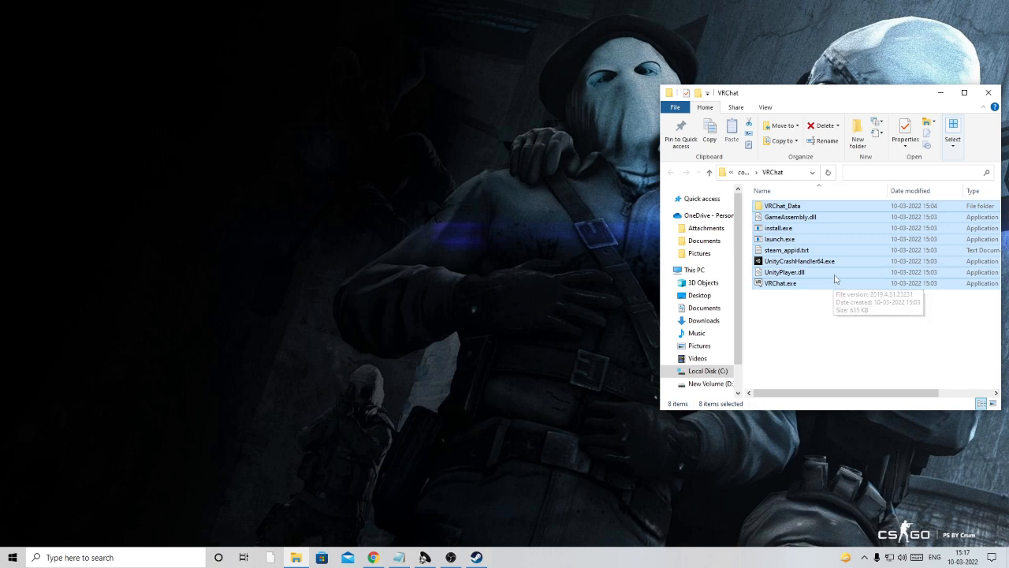
mouse_move(835, 278)
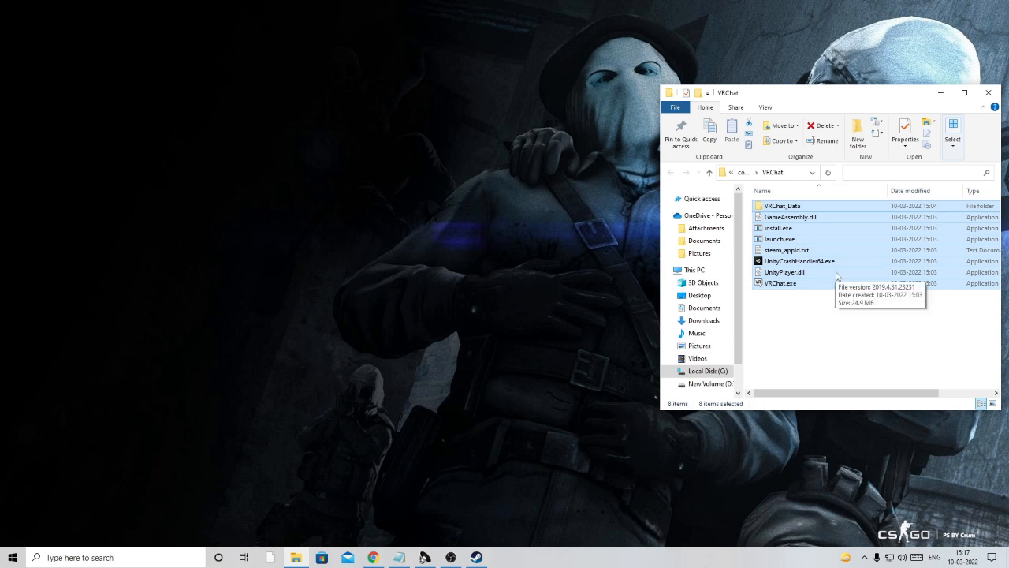